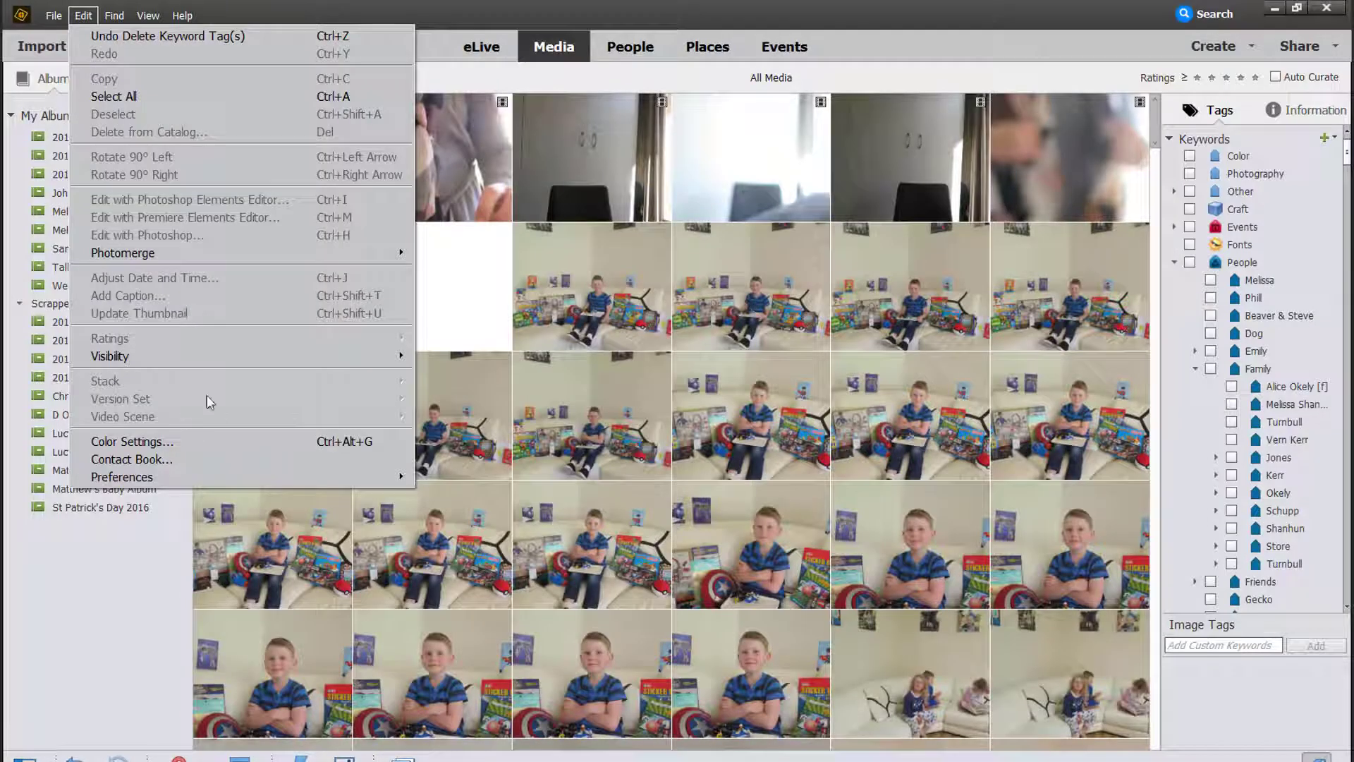
mouse_move(122, 476)
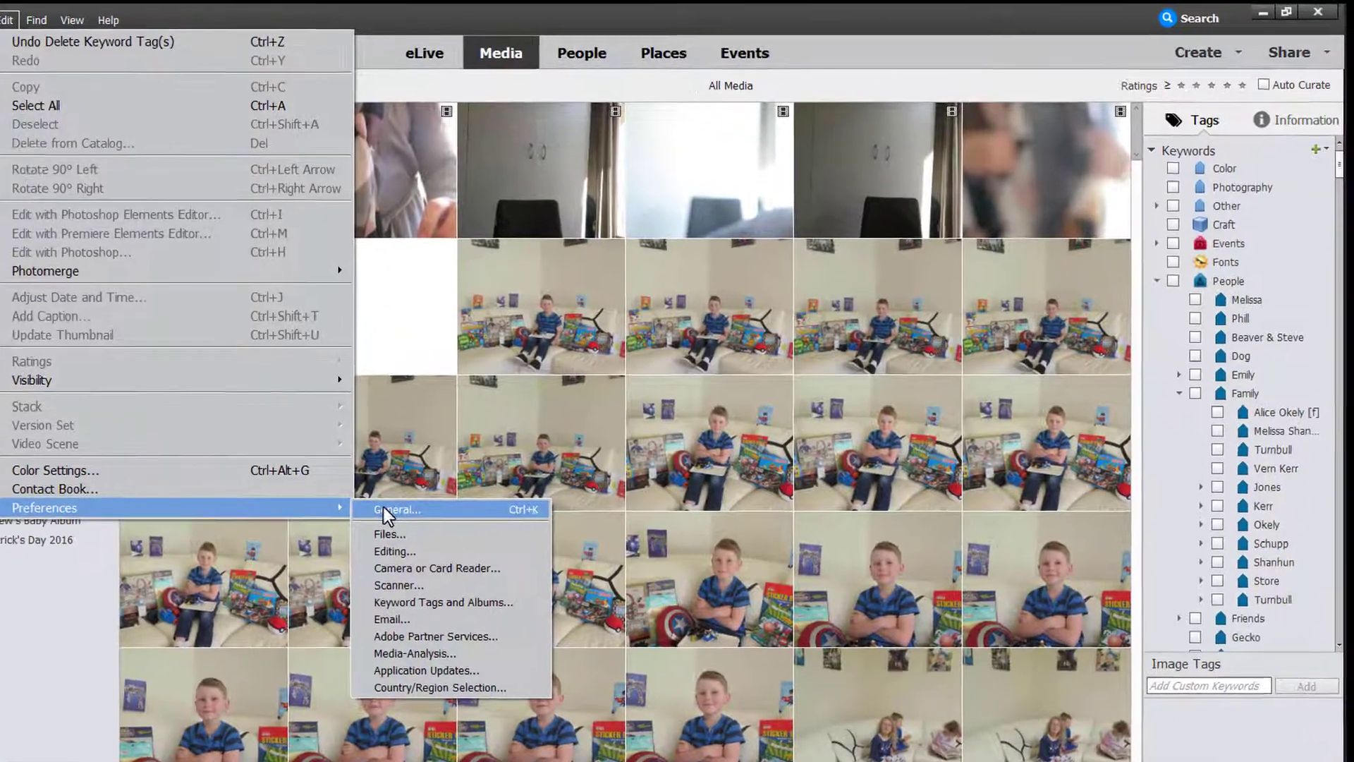
Set keyword tag categories to Manual sorting in Keyword Tags and Albums preferences
click(443, 602)
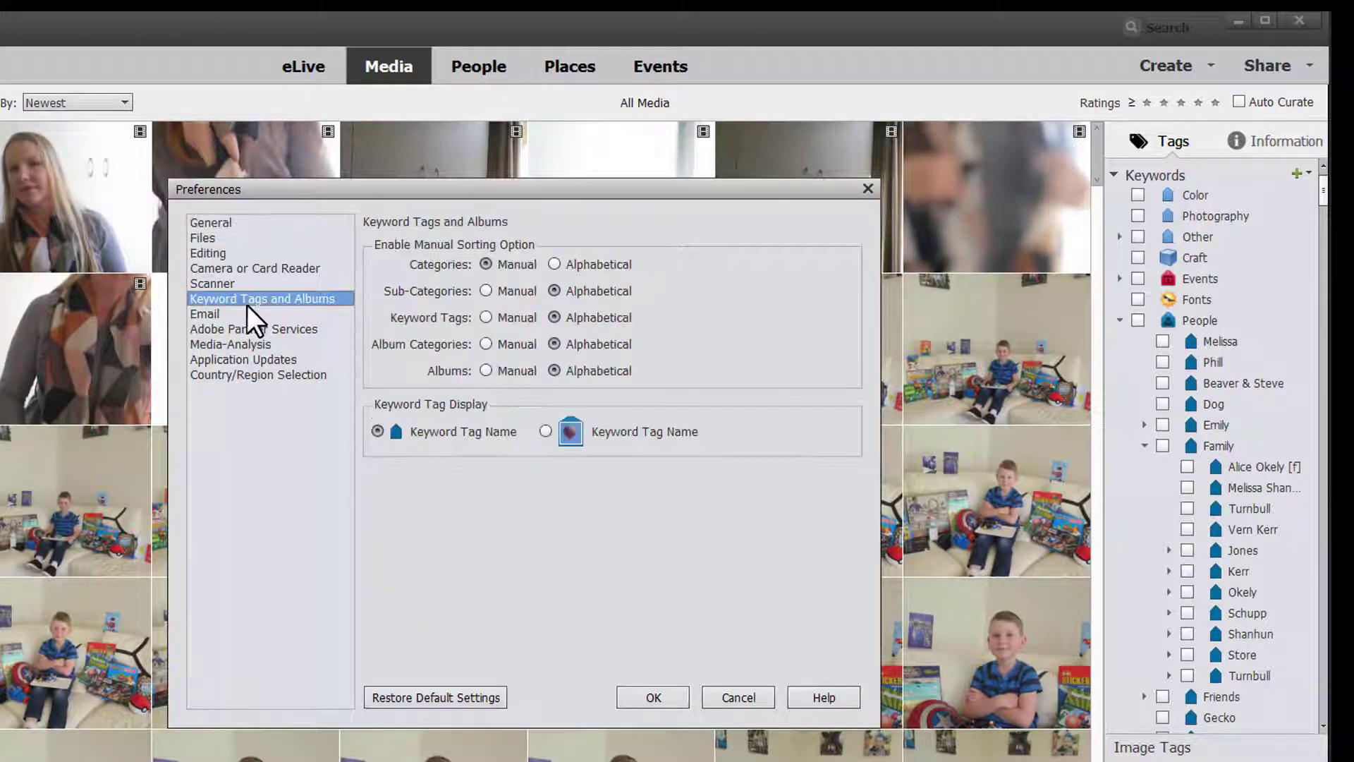
mouse_move(376, 348)
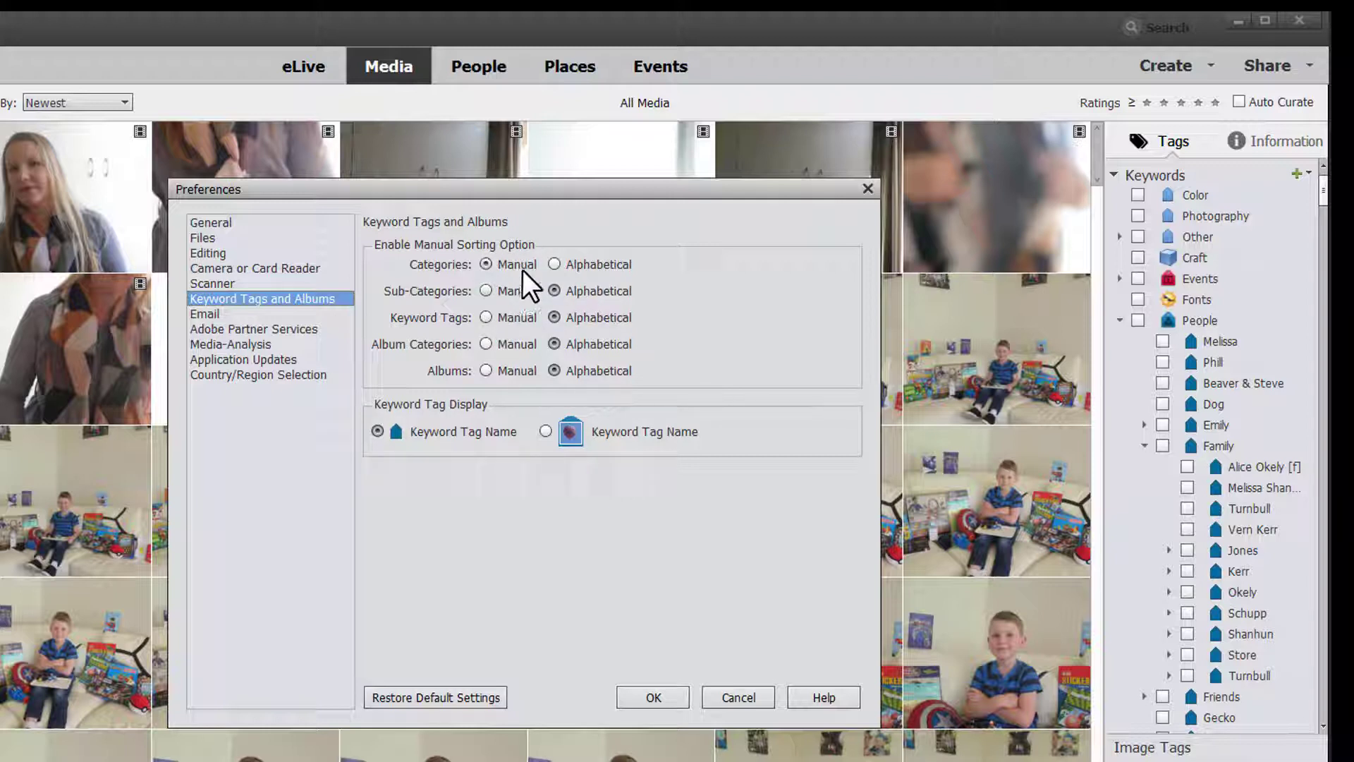
mouse_move(513, 281)
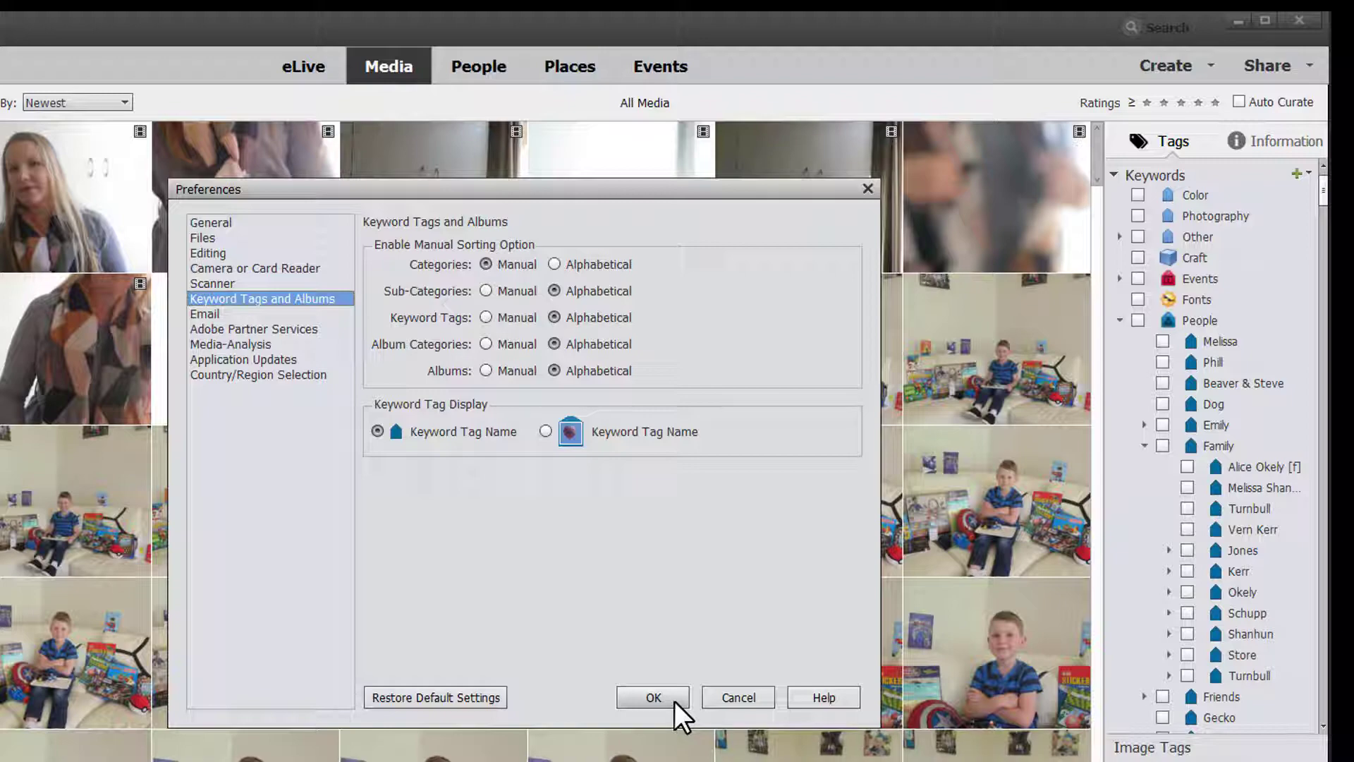
click(653, 696)
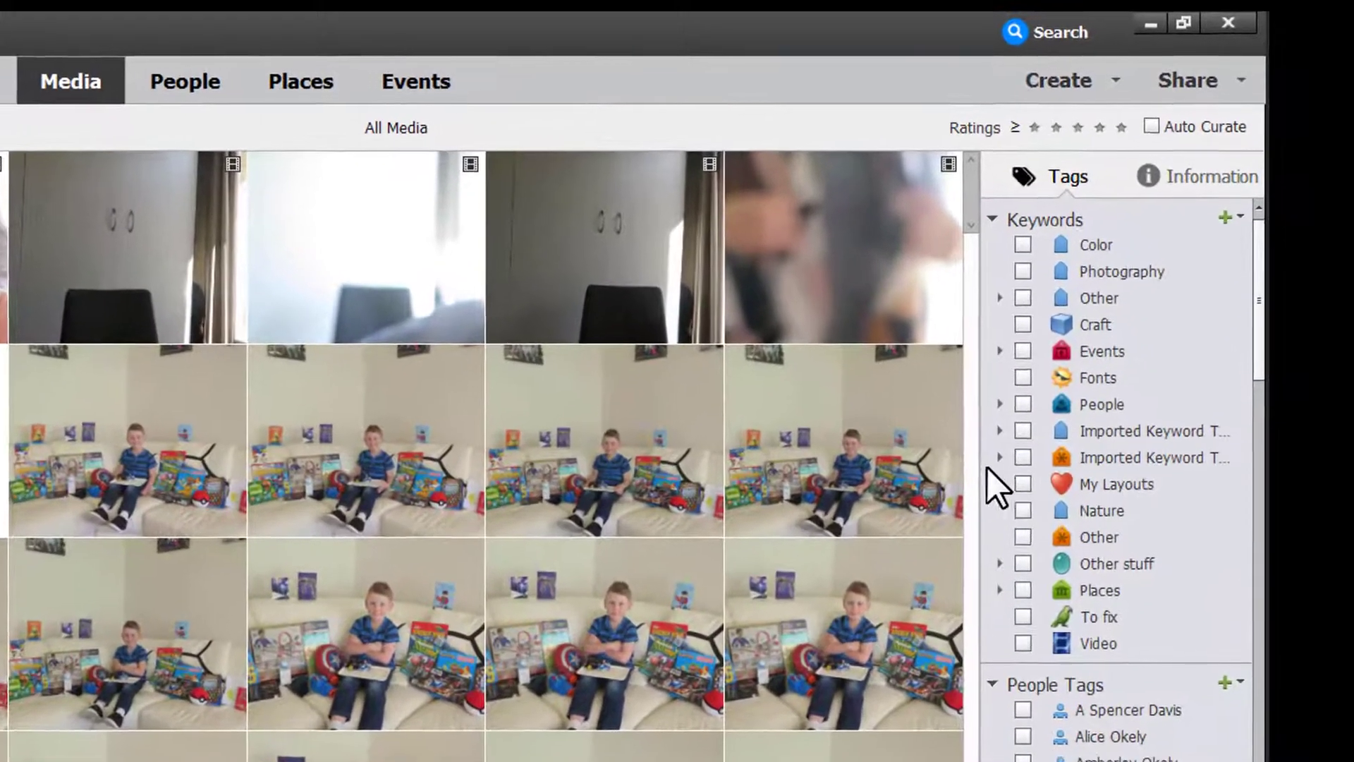
Drag My Layouts above Color at the top of the Keywords list
click(1116, 484)
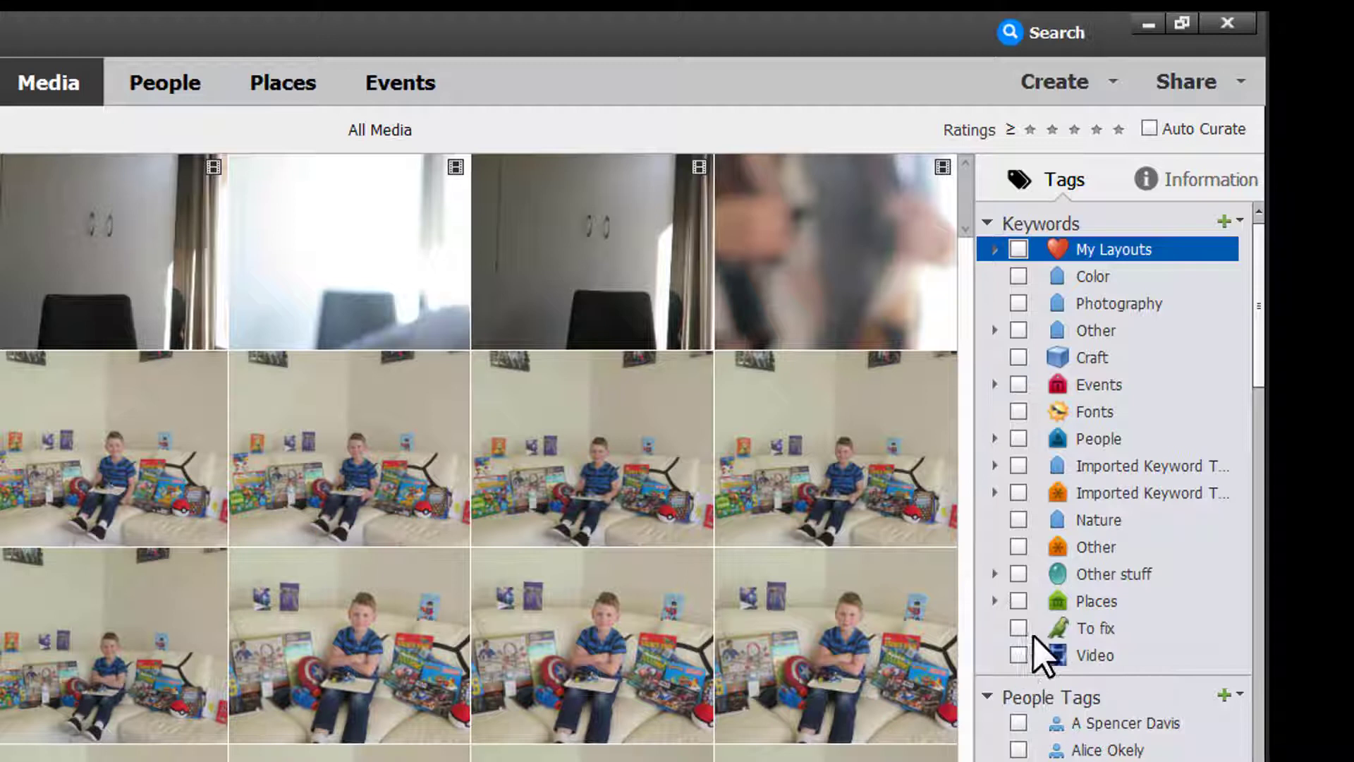
mouse_move(1055, 515)
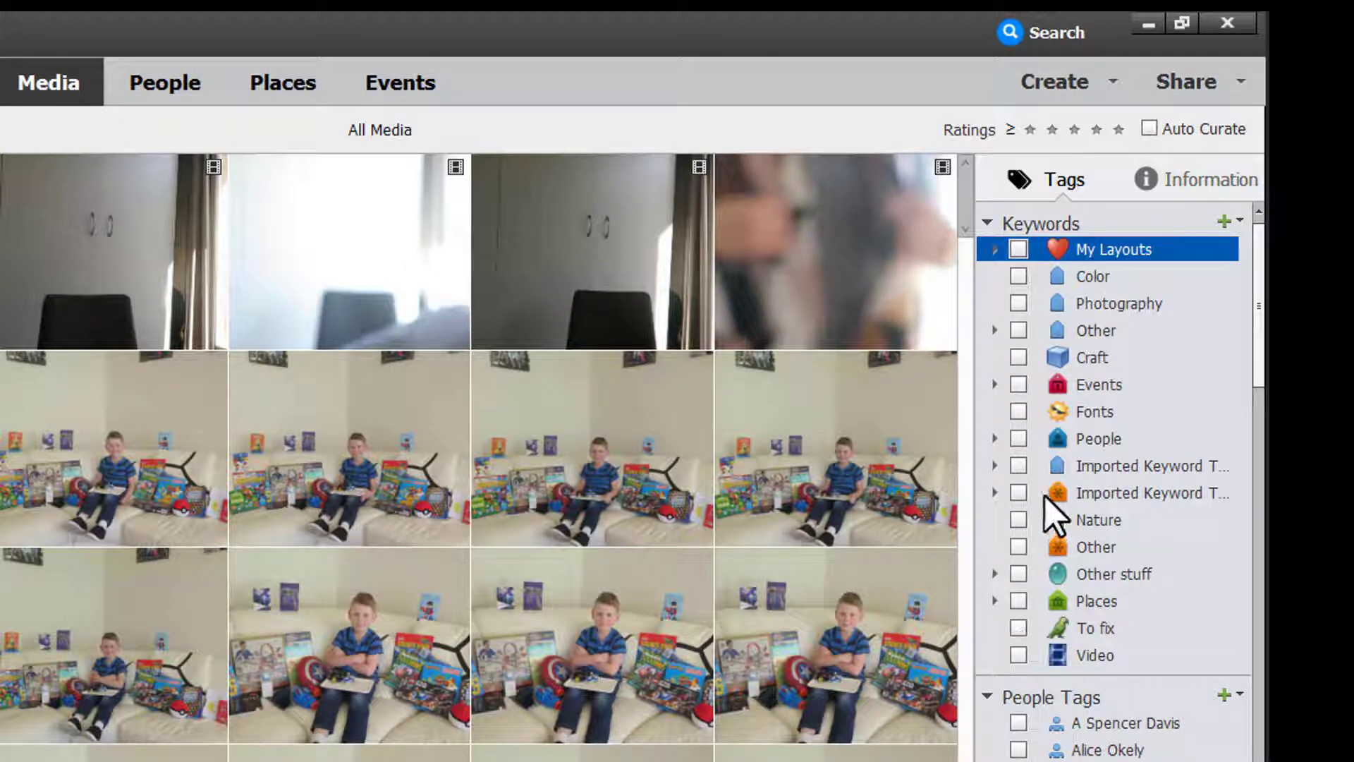
click(994, 493)
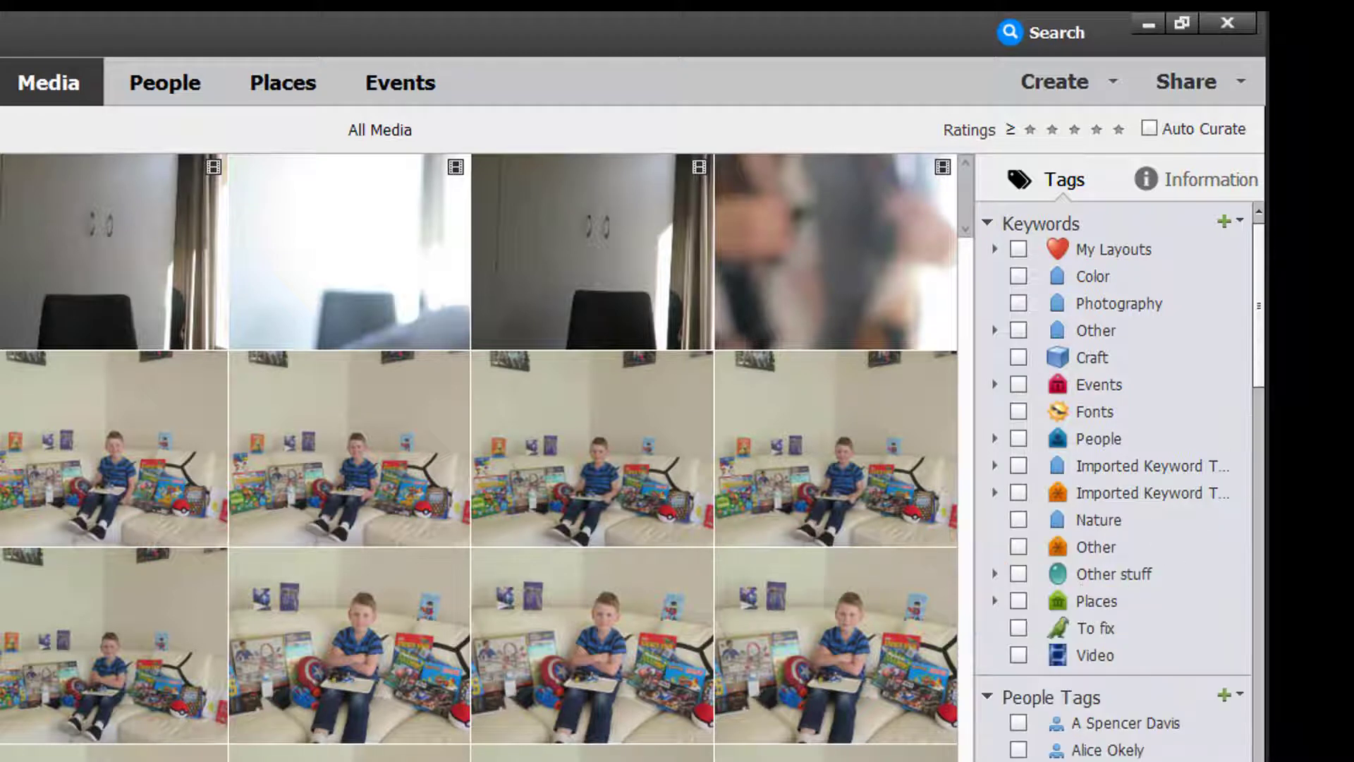
Export all keyword tags to a 'Keyword Tags' XML file on the Desktop
click(1222, 222)
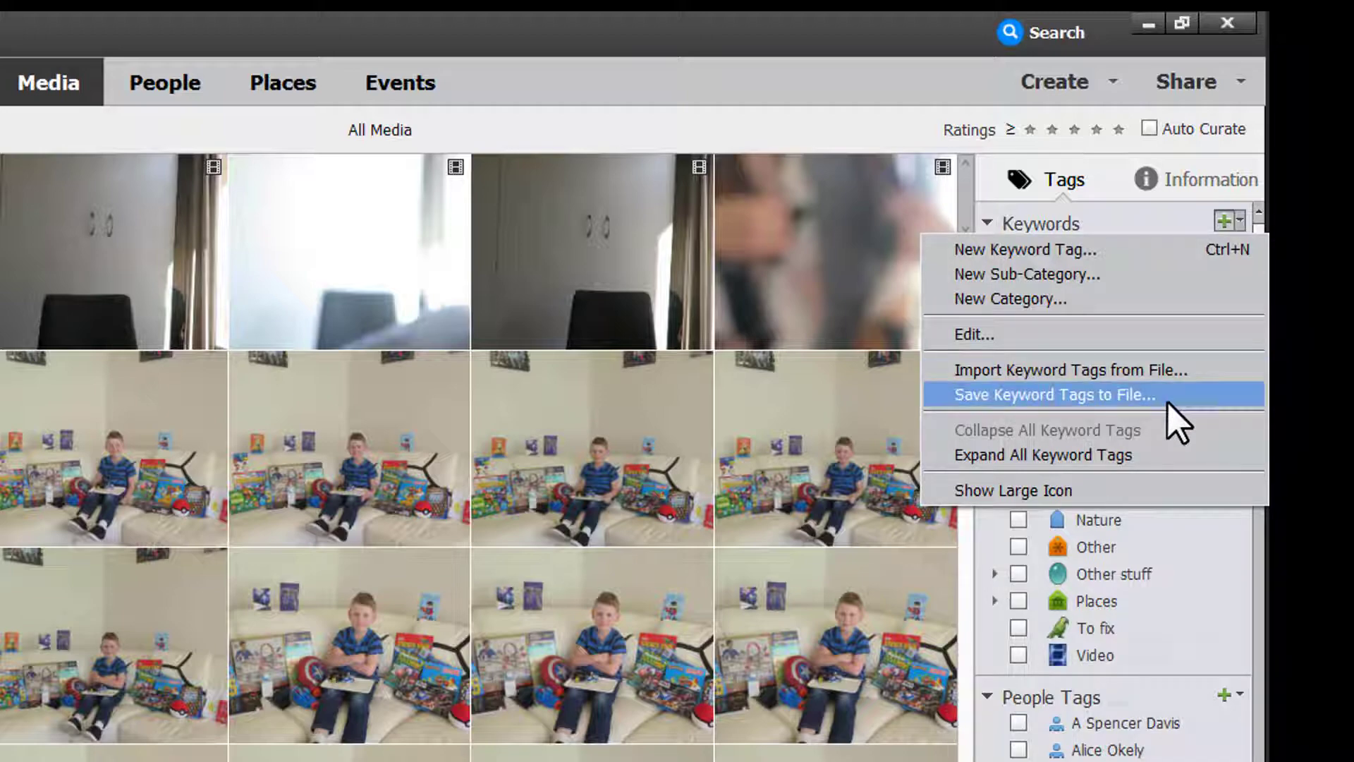
click(1055, 395)
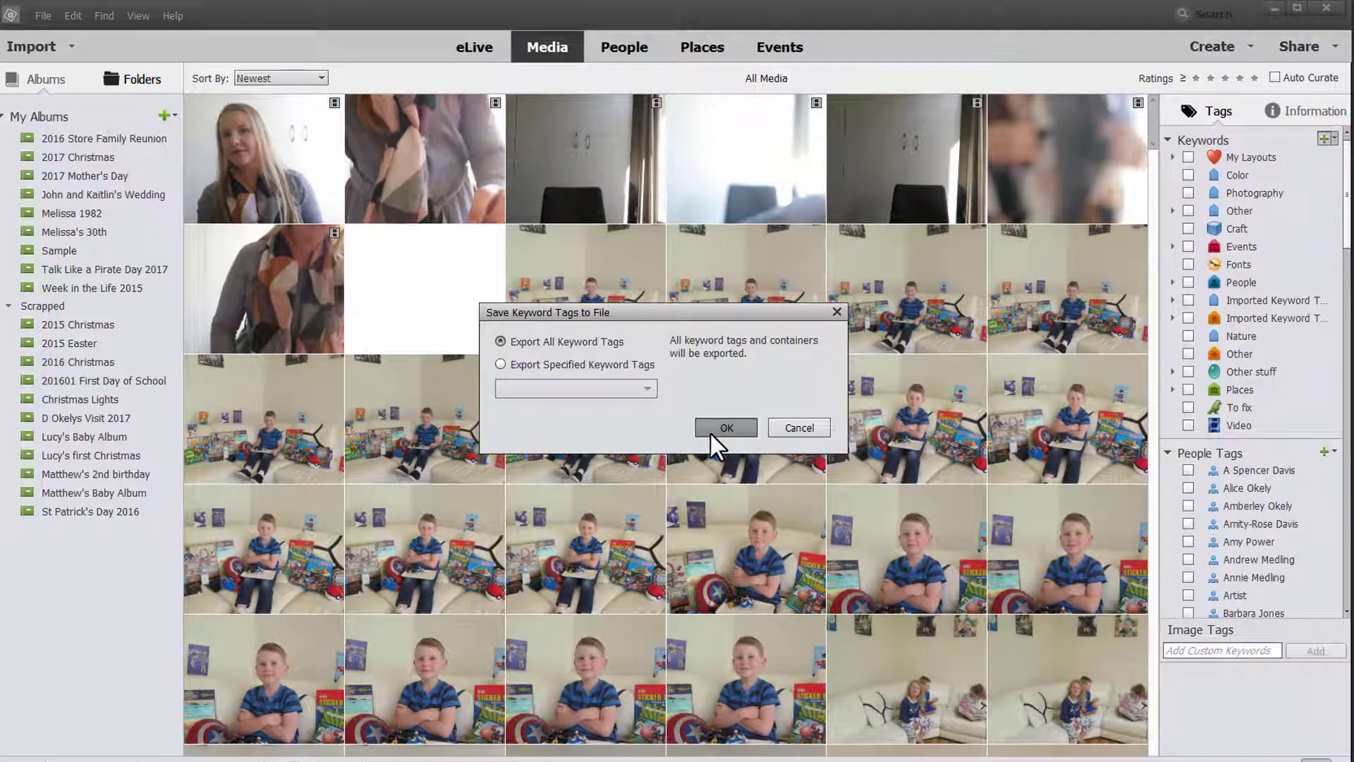
click(726, 427)
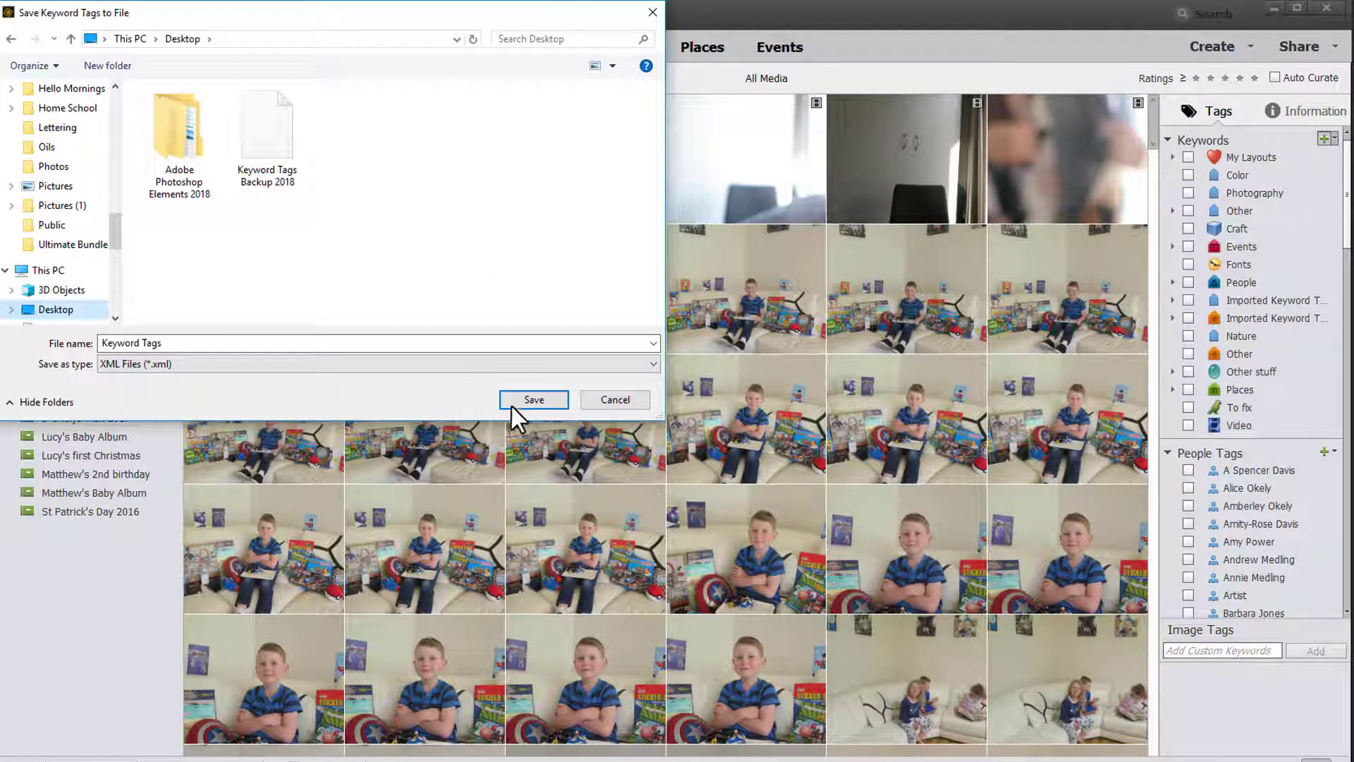
click(533, 399)
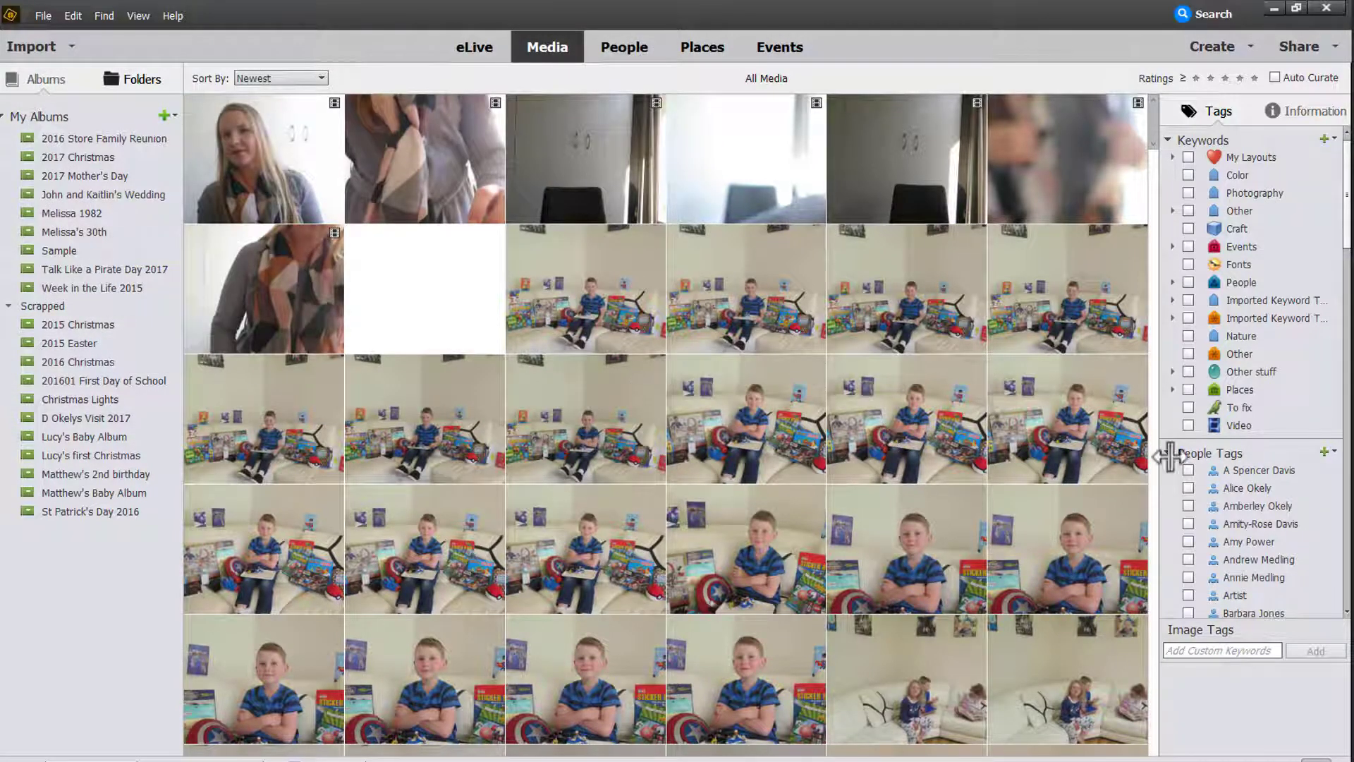
Collapse the People Tags section below Keywords
click(1168, 453)
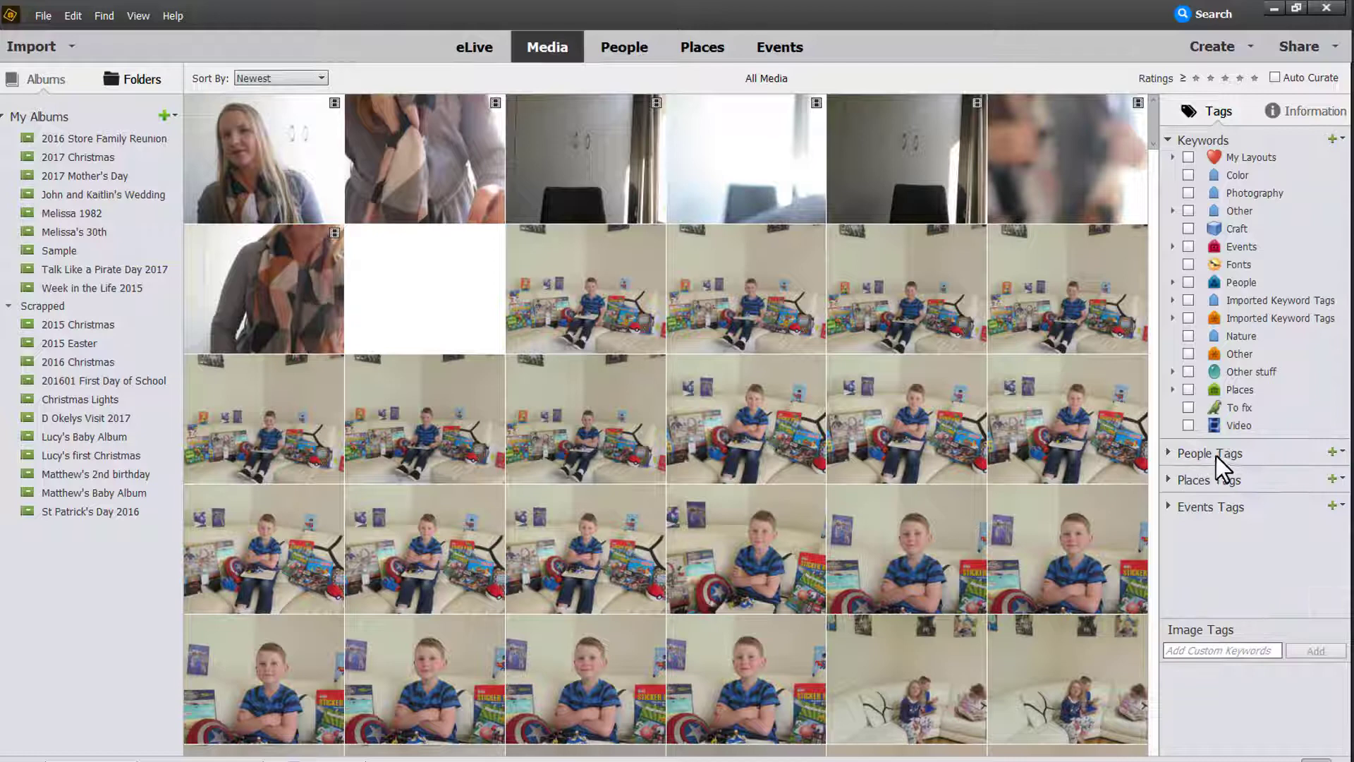
mouse_move(1195, 484)
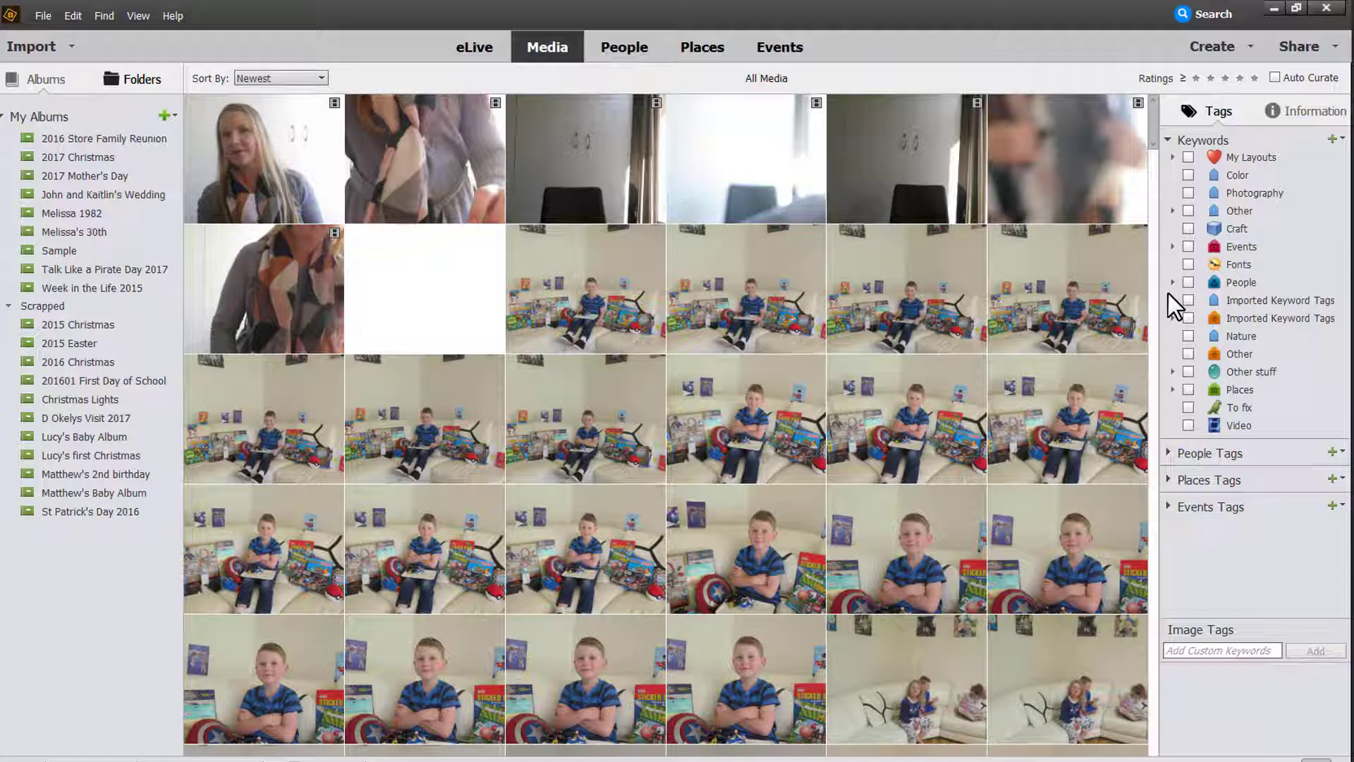
mouse_move(1235, 282)
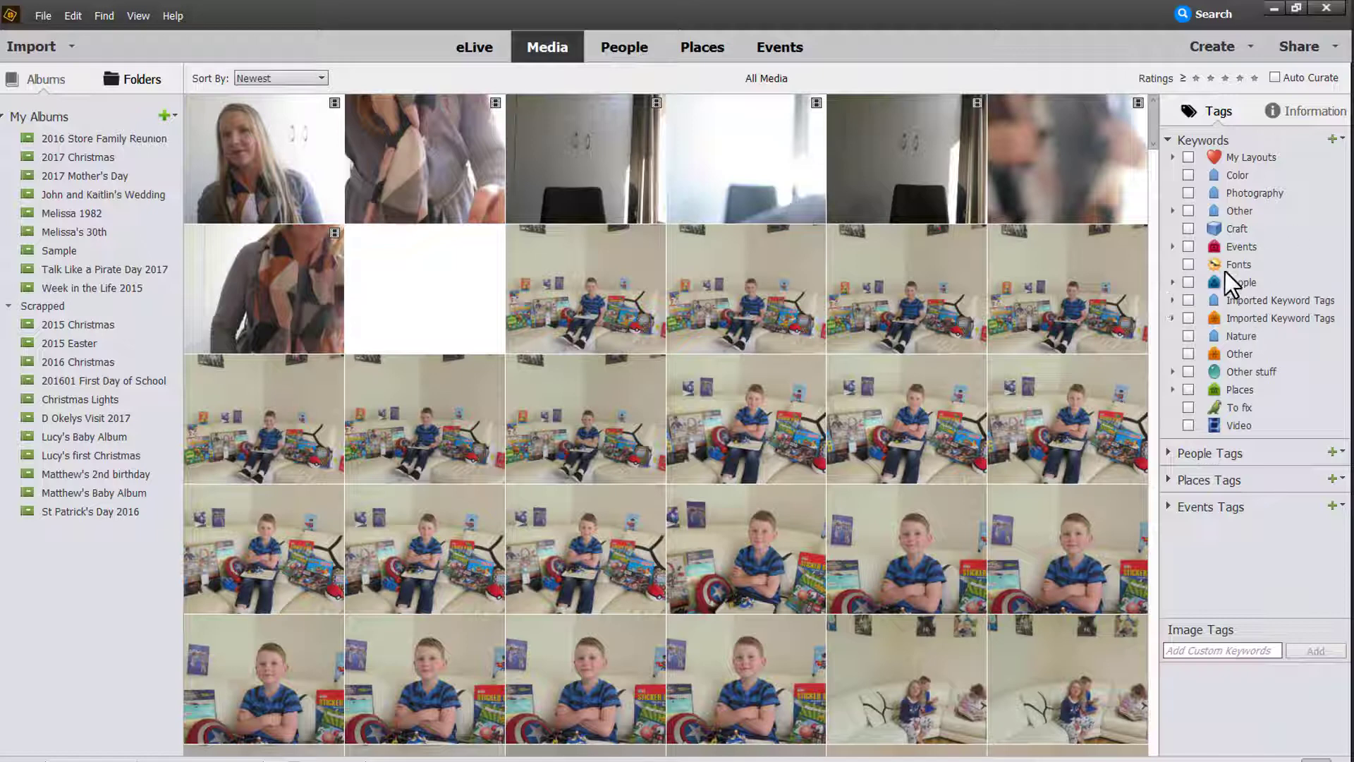
Delete the Other stuff keyword category and confirm removing its tags
right_click(1239, 263)
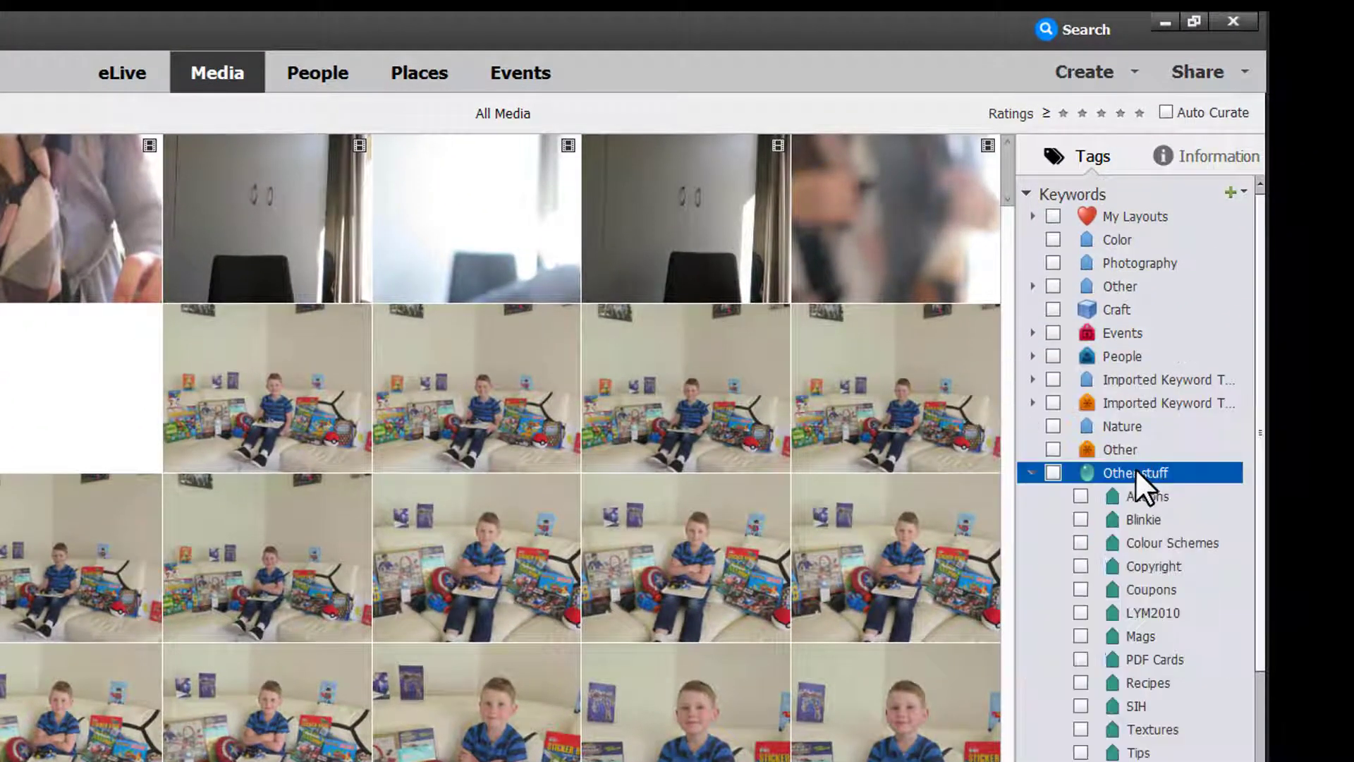
right_click(1134, 472)
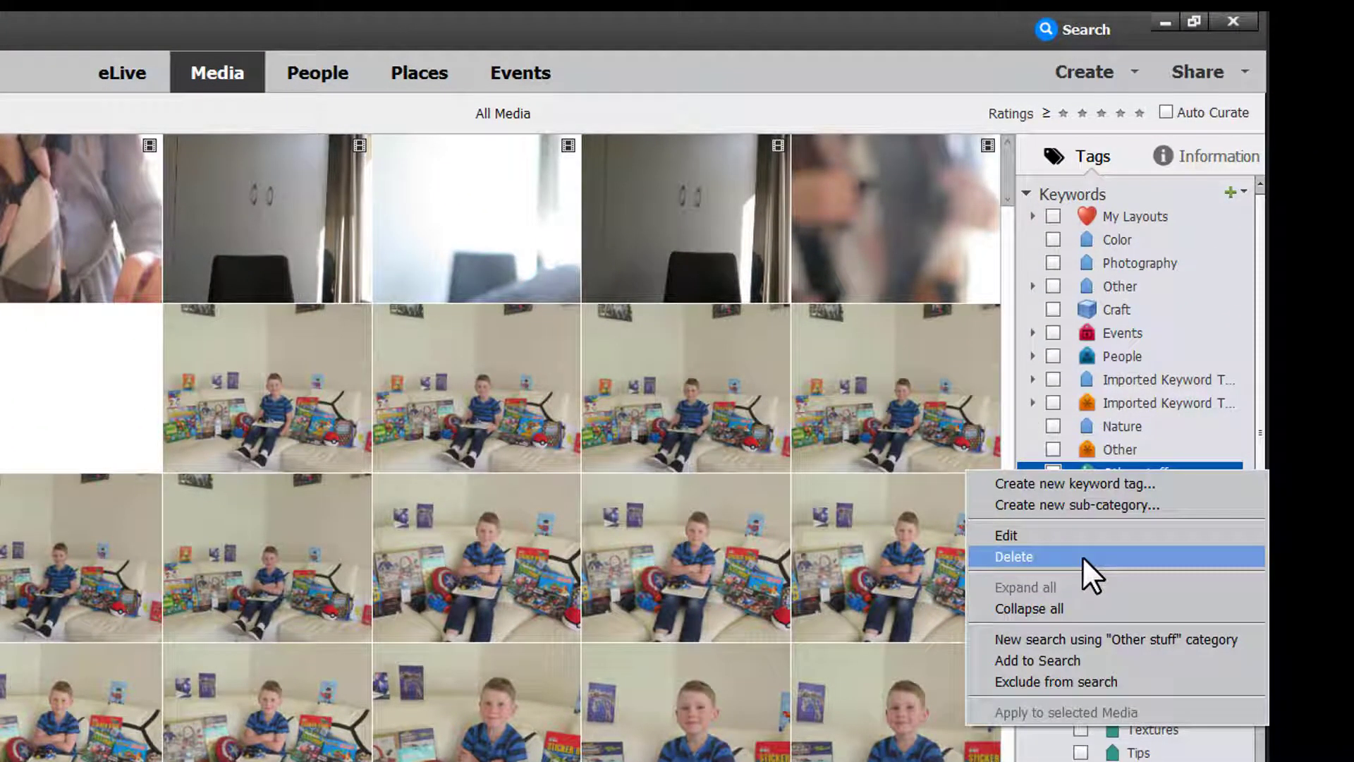
click(1013, 556)
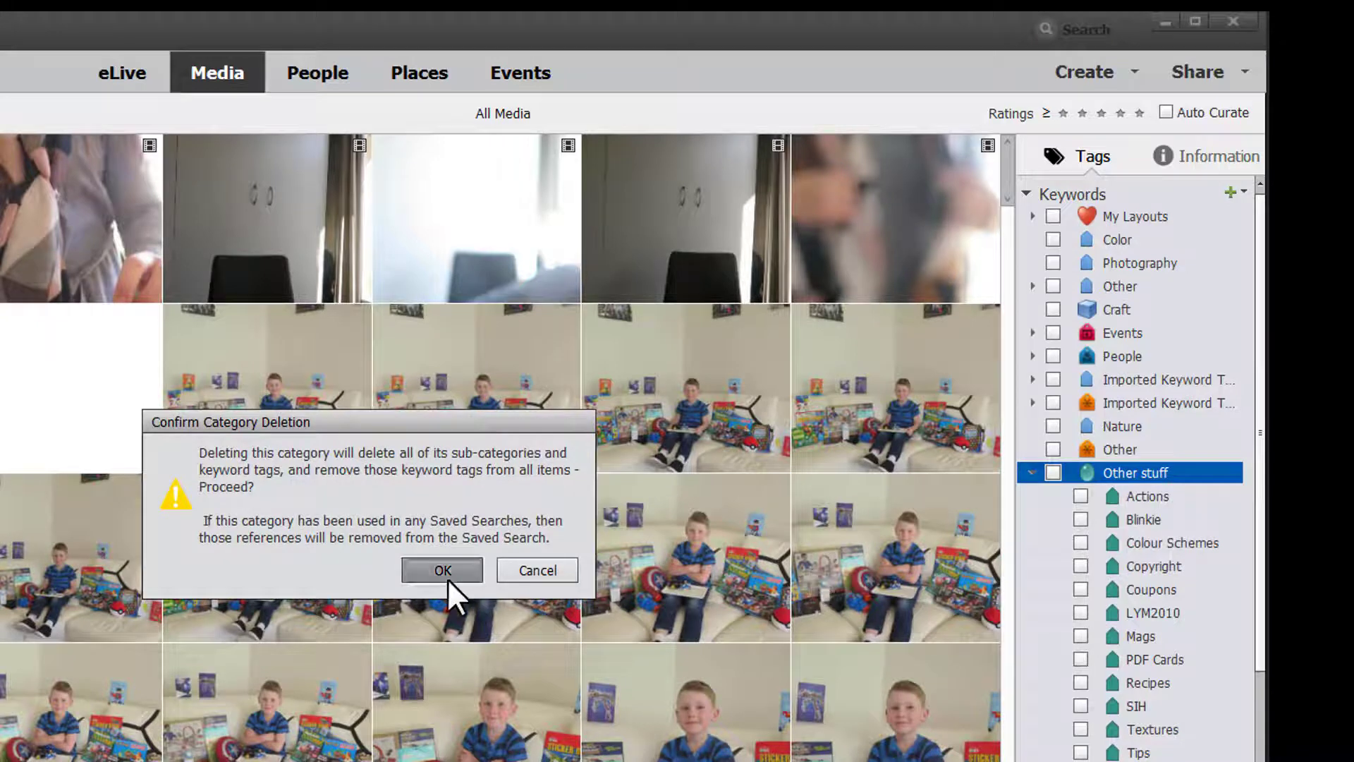
click(441, 570)
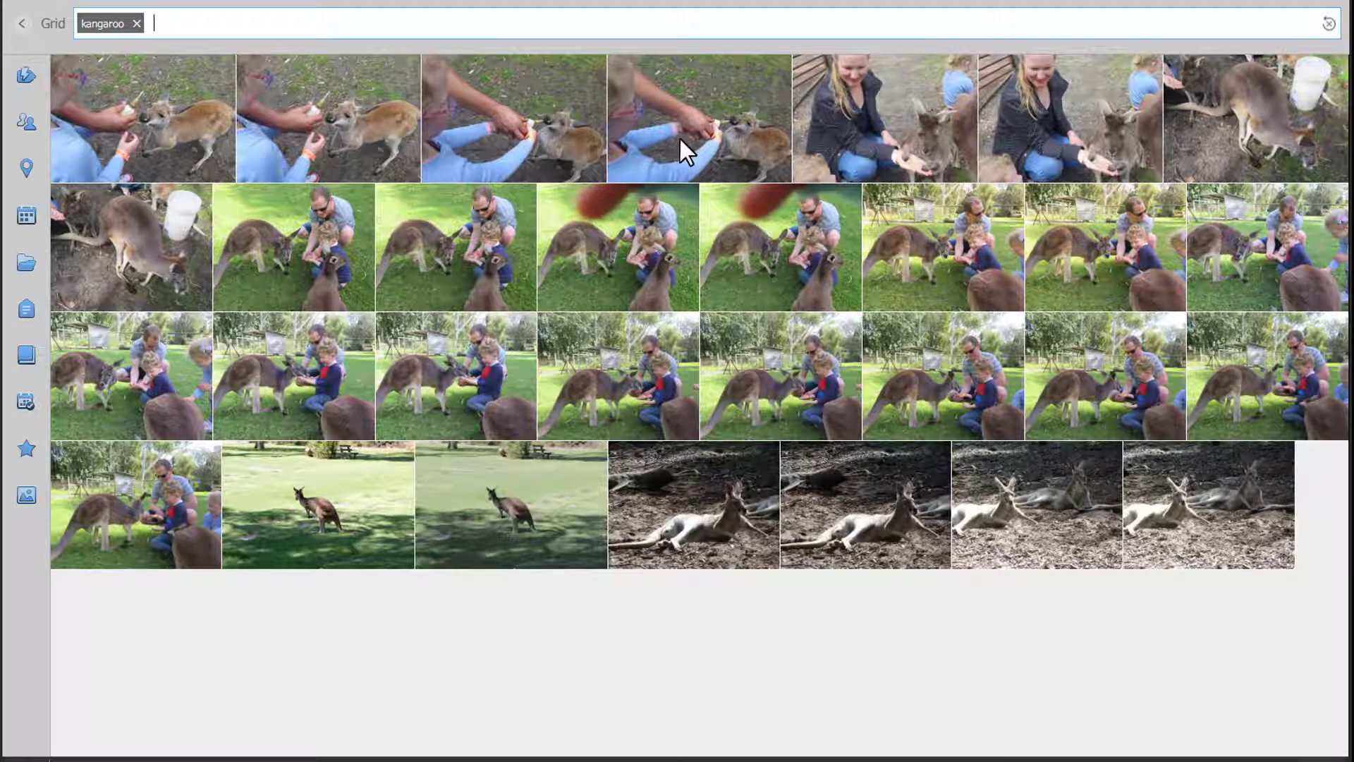
mouse_move(23, 23)
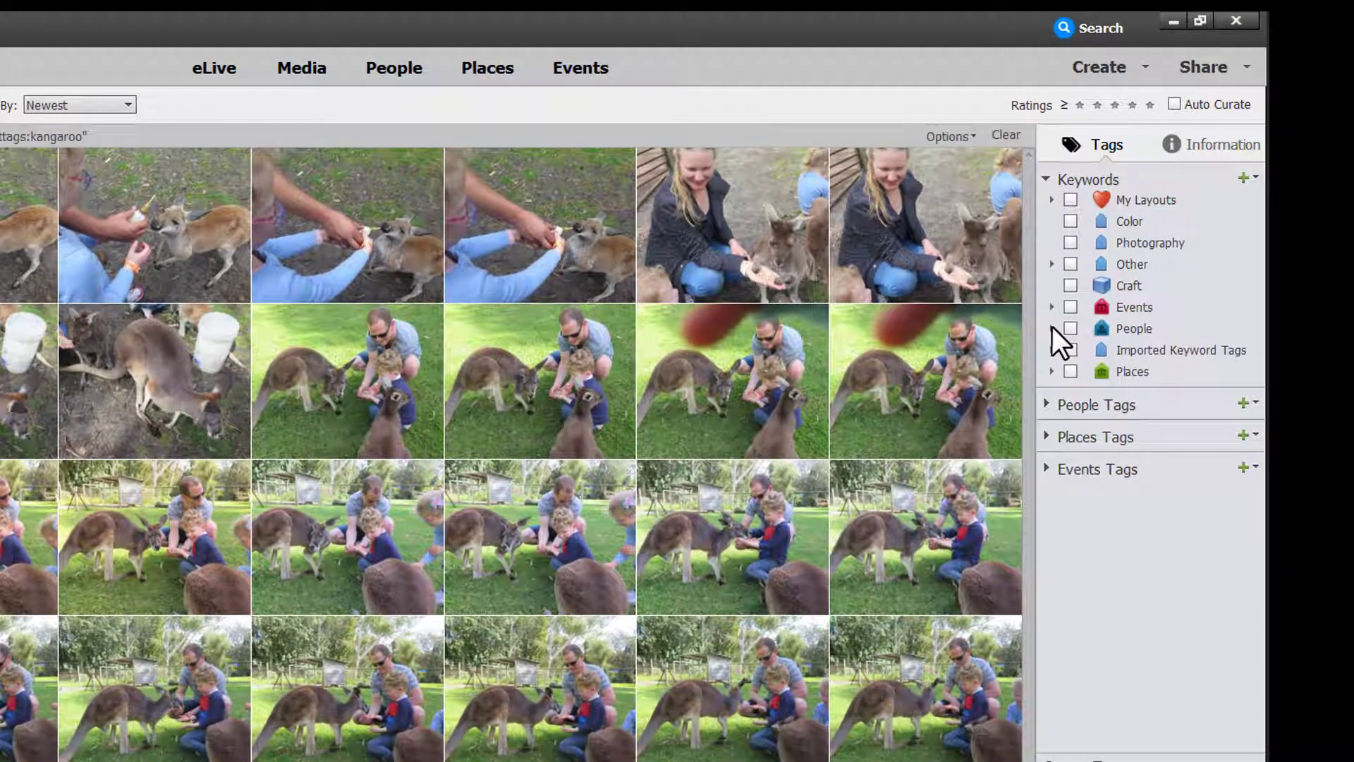
click(1051, 350)
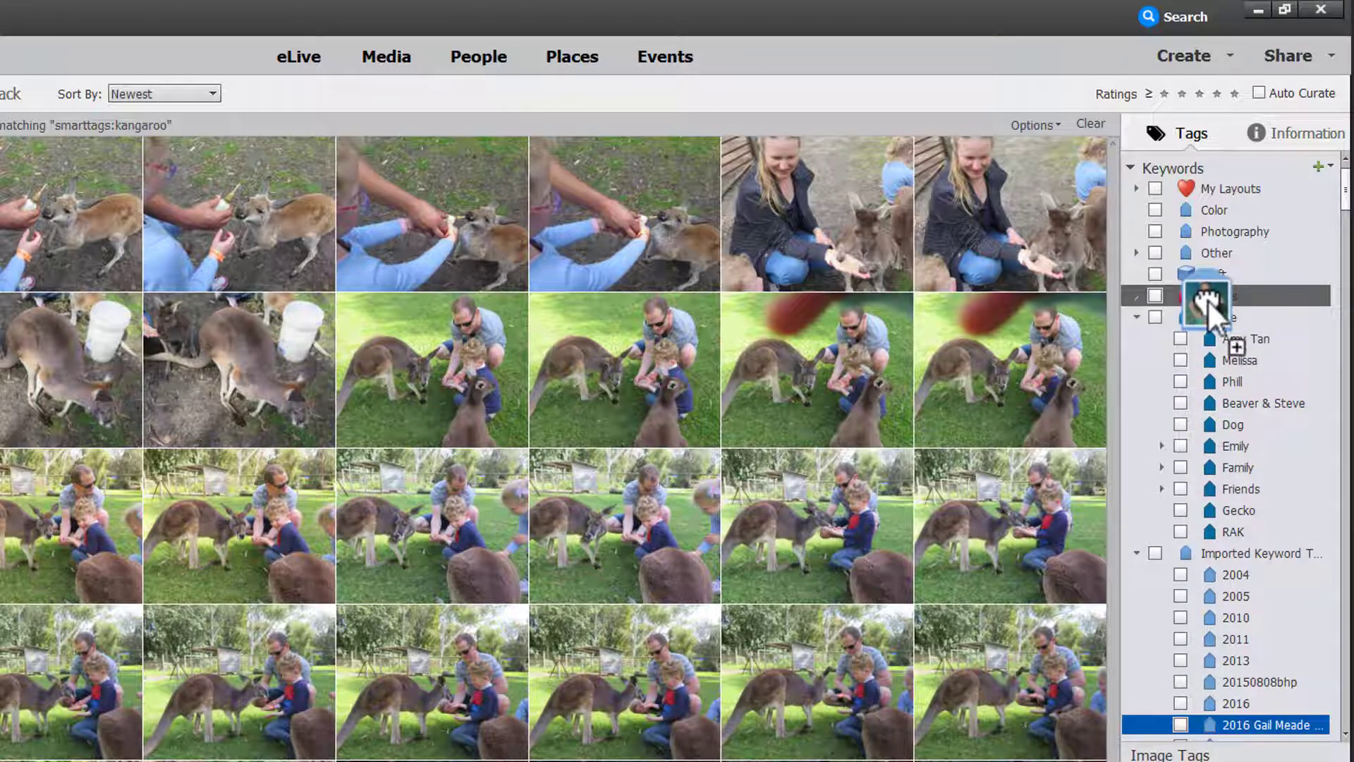
scroll(down, 3)
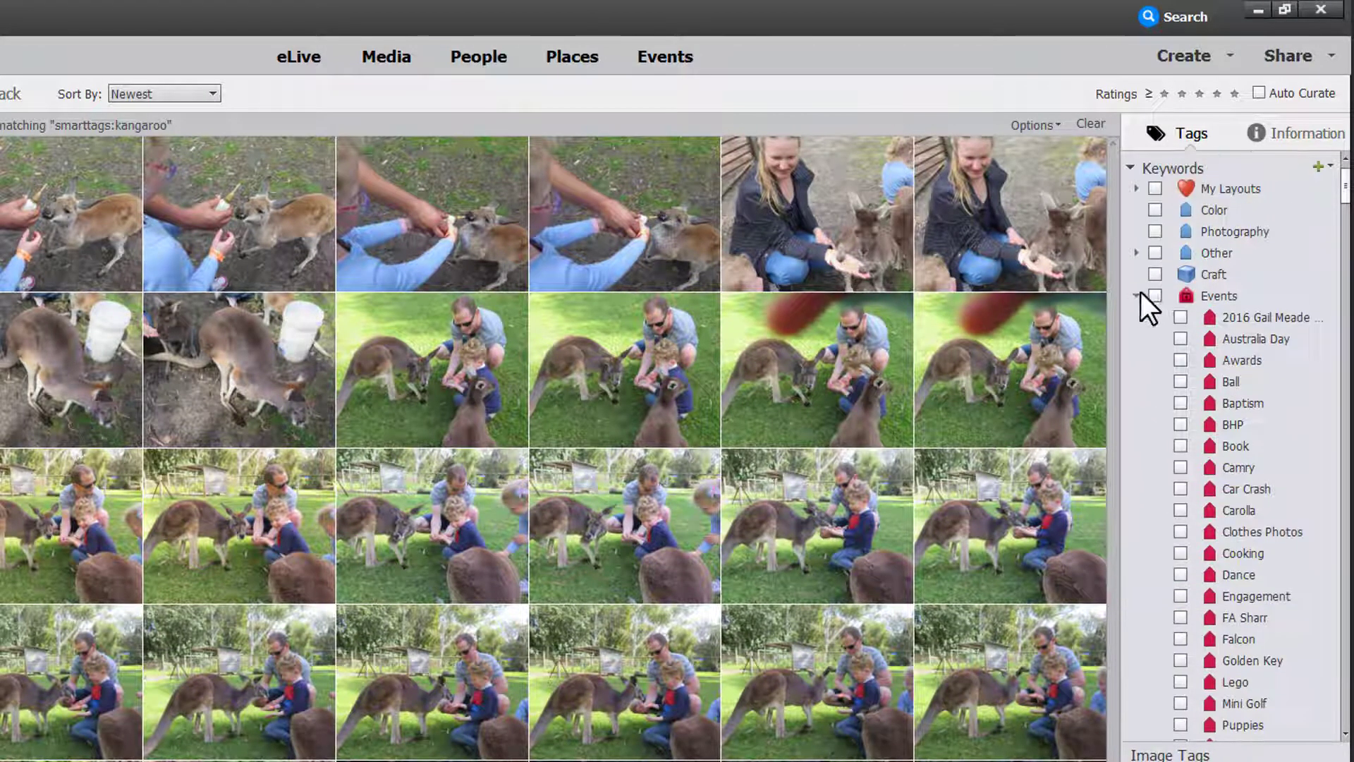
click(1136, 295)
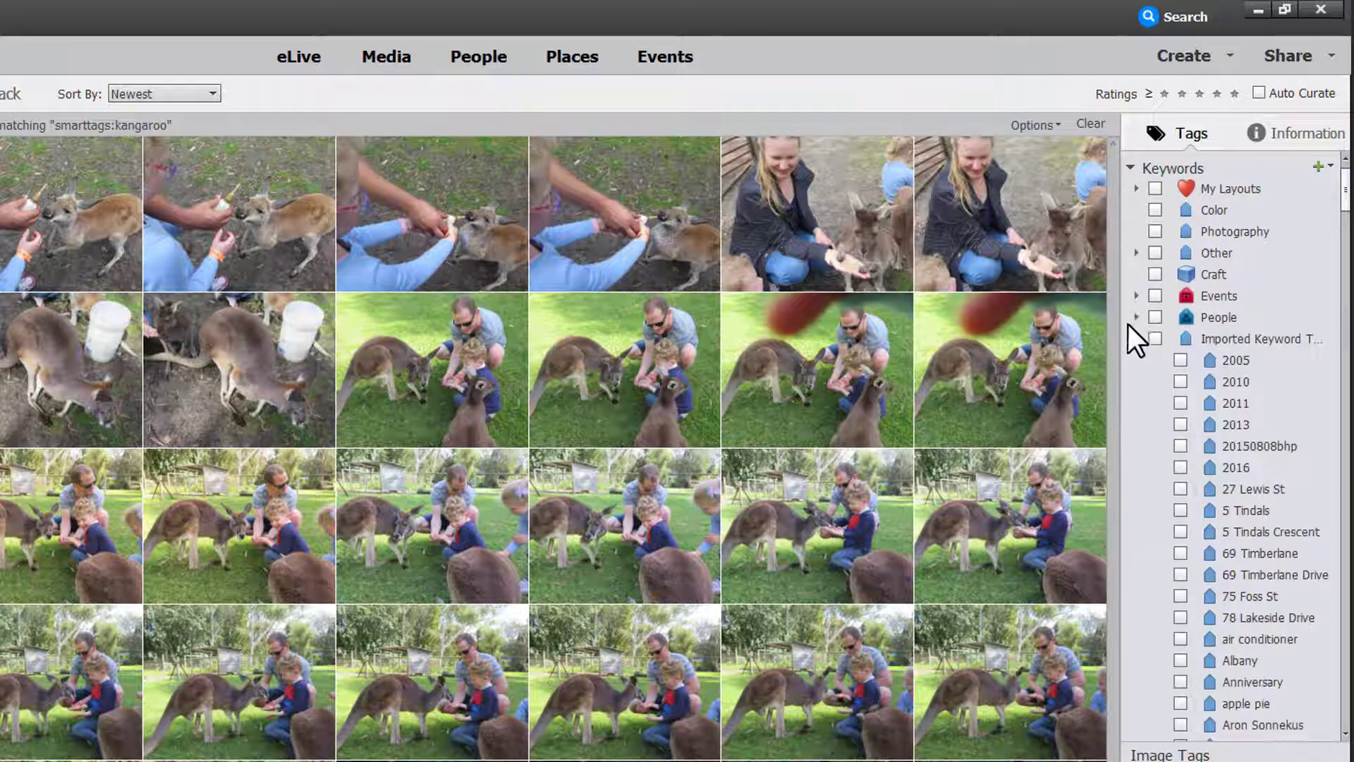
click(1136, 338)
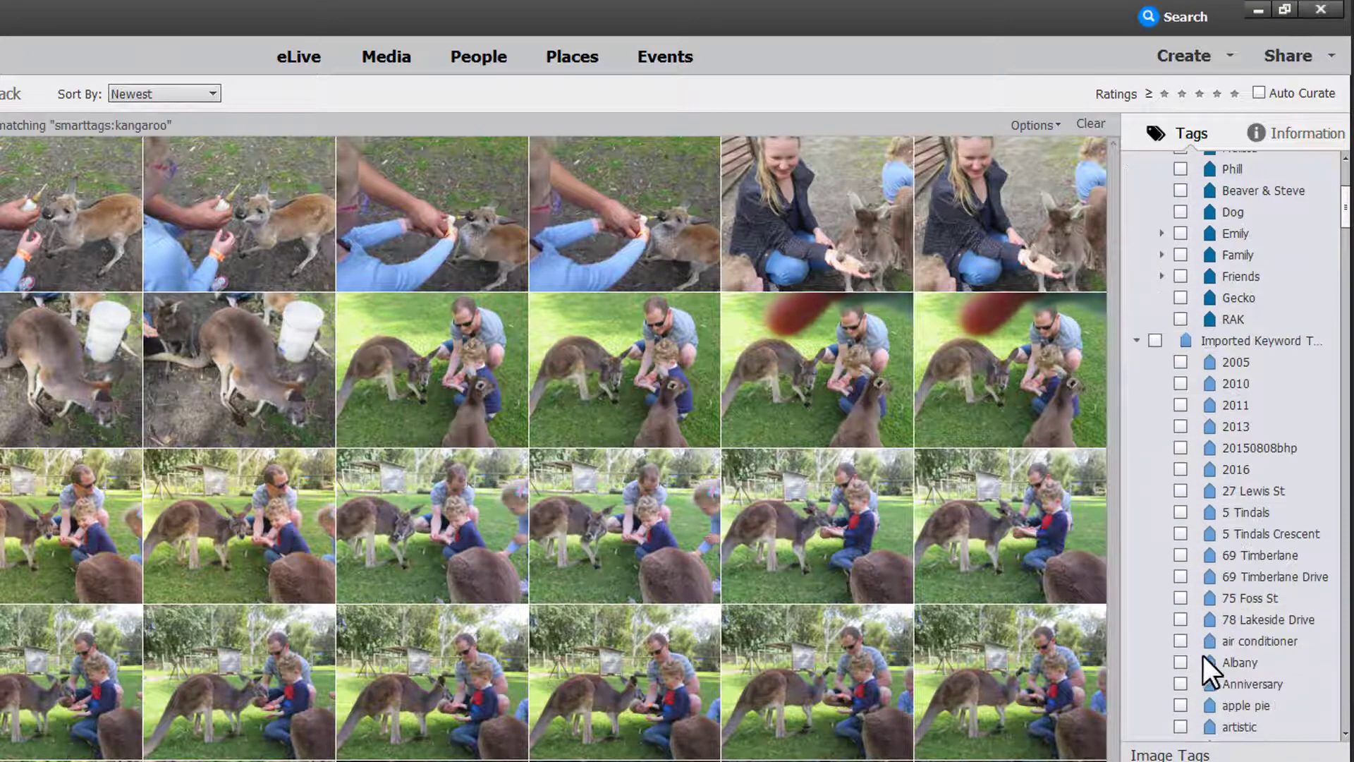
scroll(down, 3)
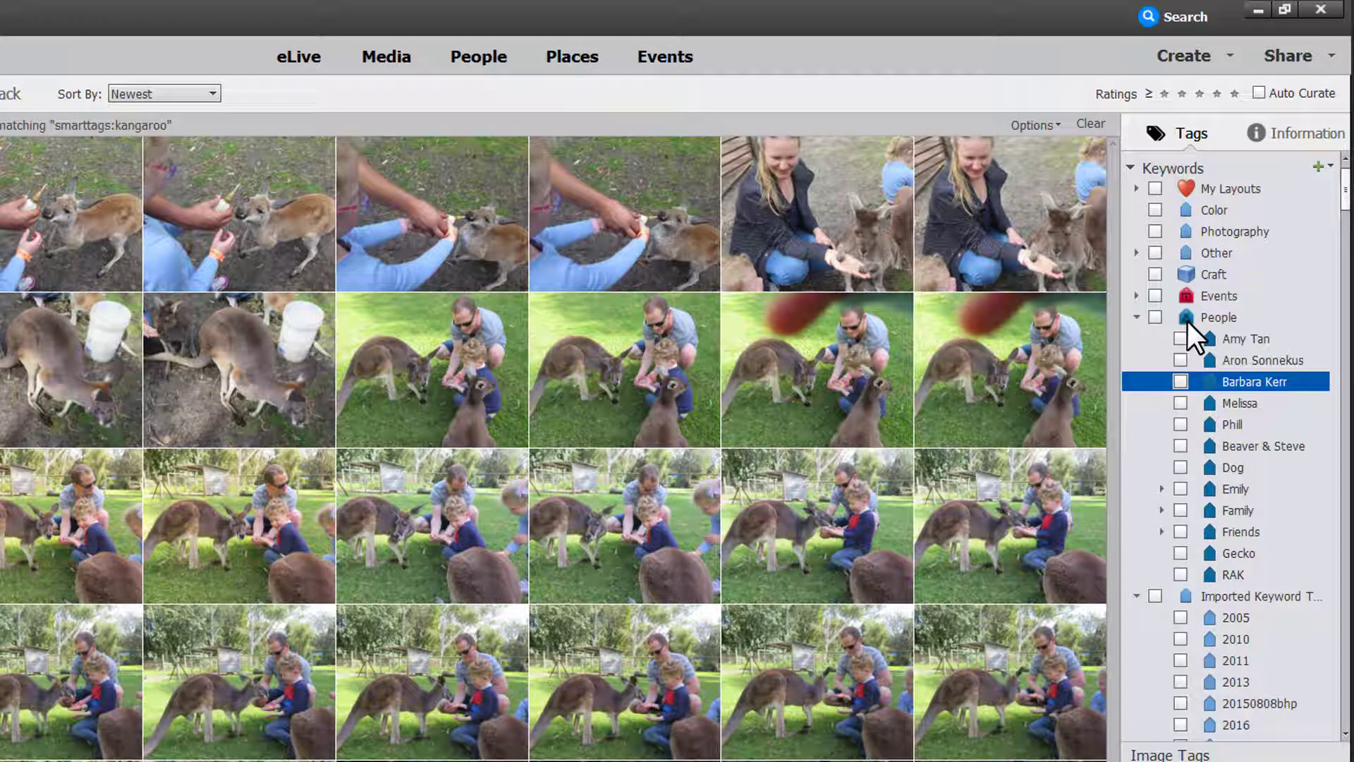
mouse_move(1173, 410)
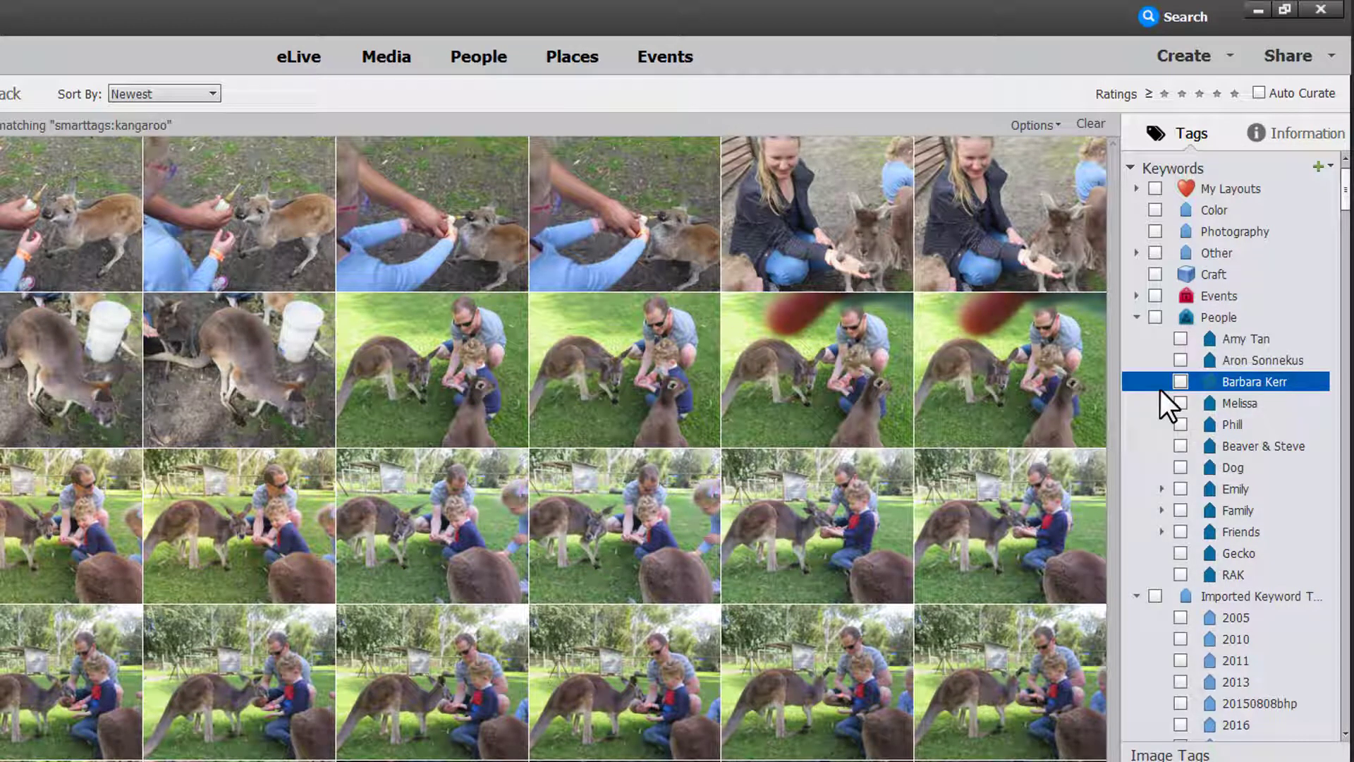
click(1137, 318)
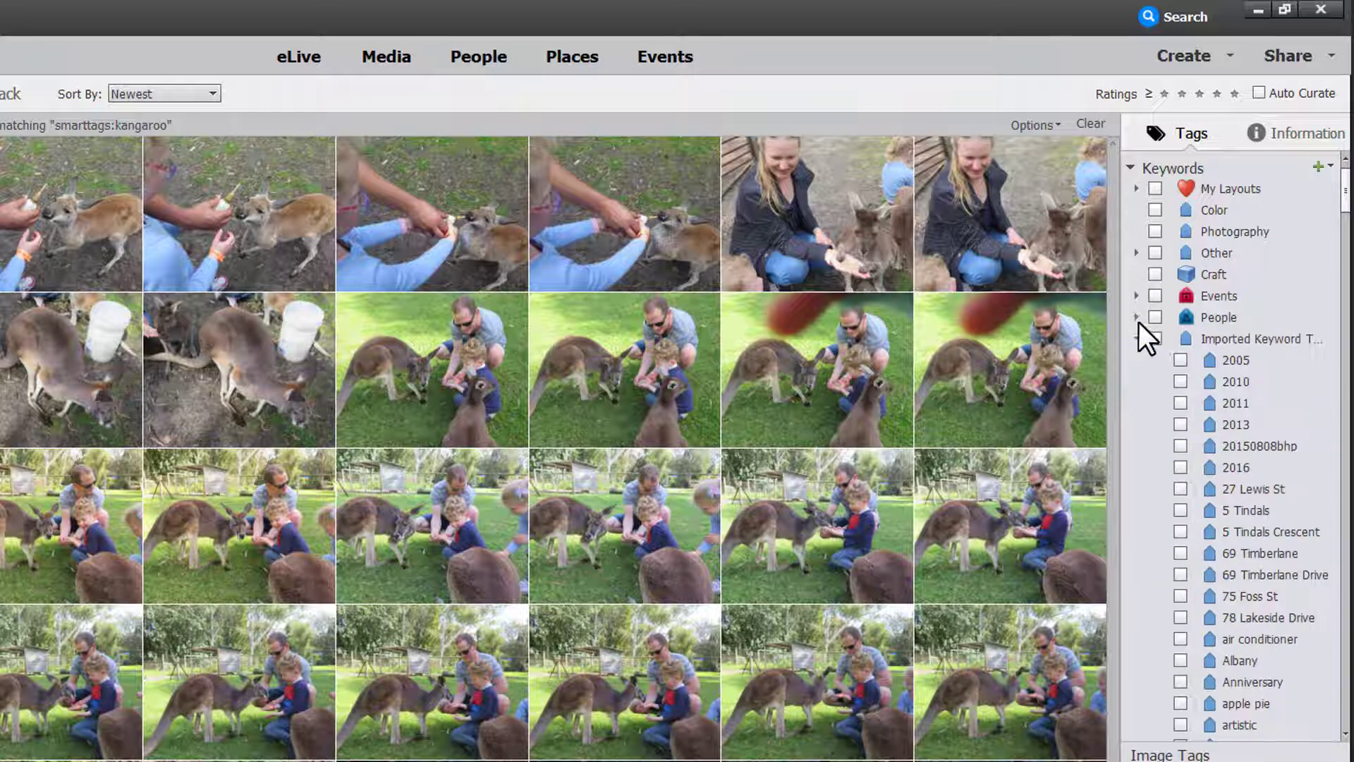
Collapse the Imported Keyword Tags category
click(1136, 339)
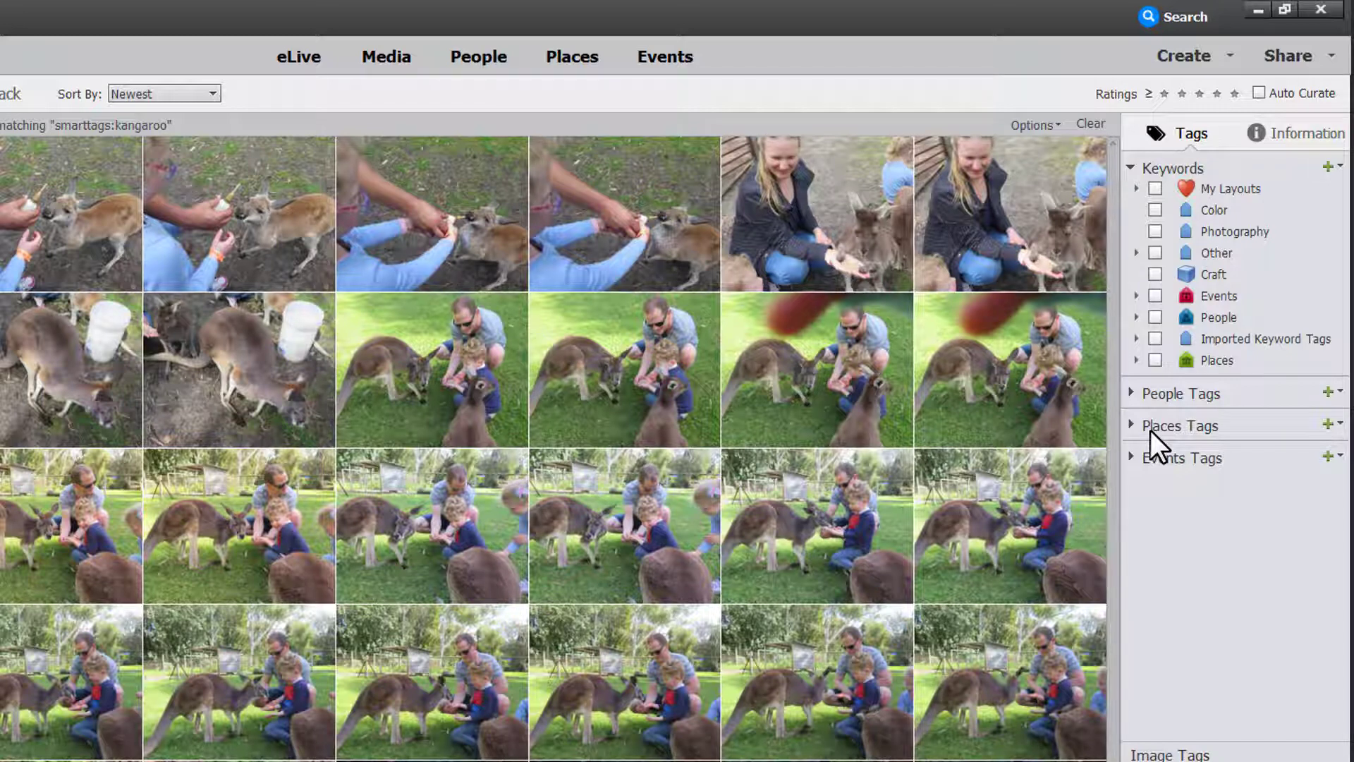
mouse_move(1330, 548)
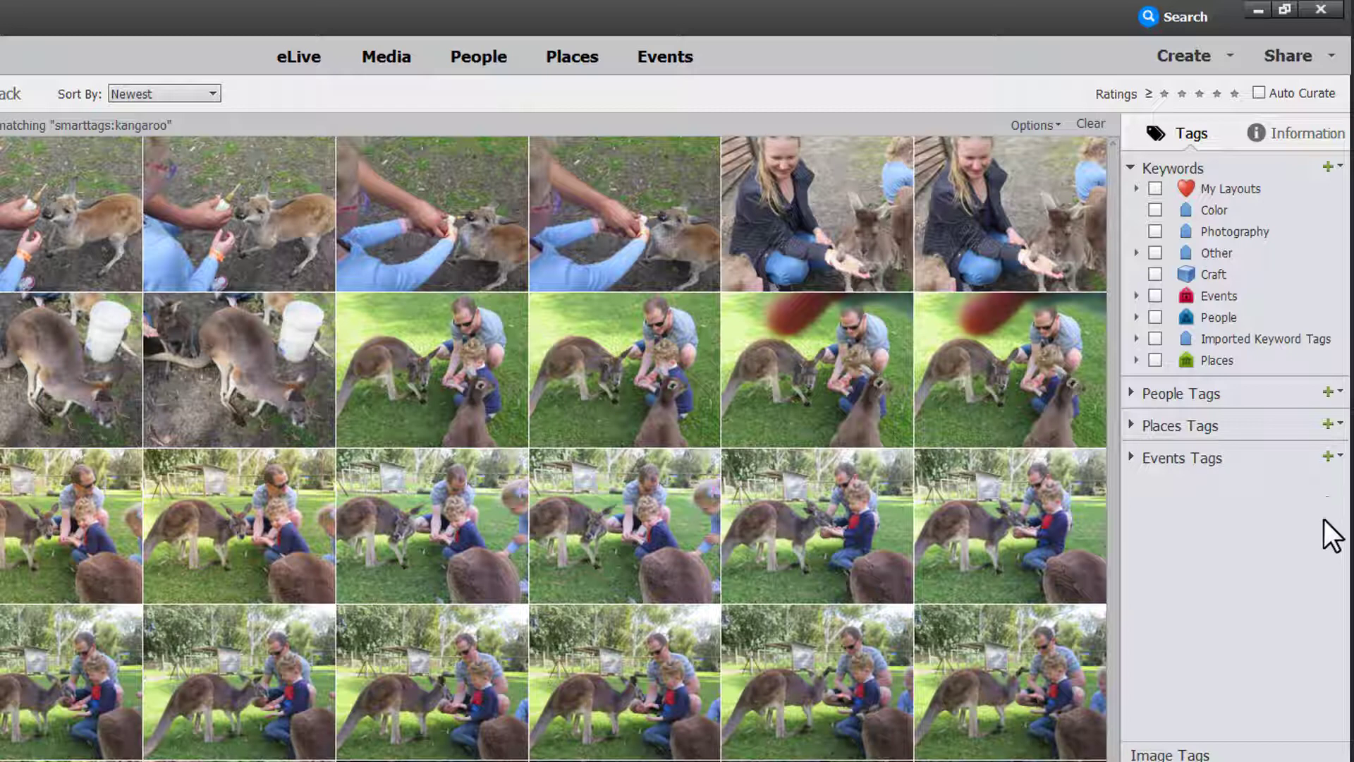
mouse_move(1302, 573)
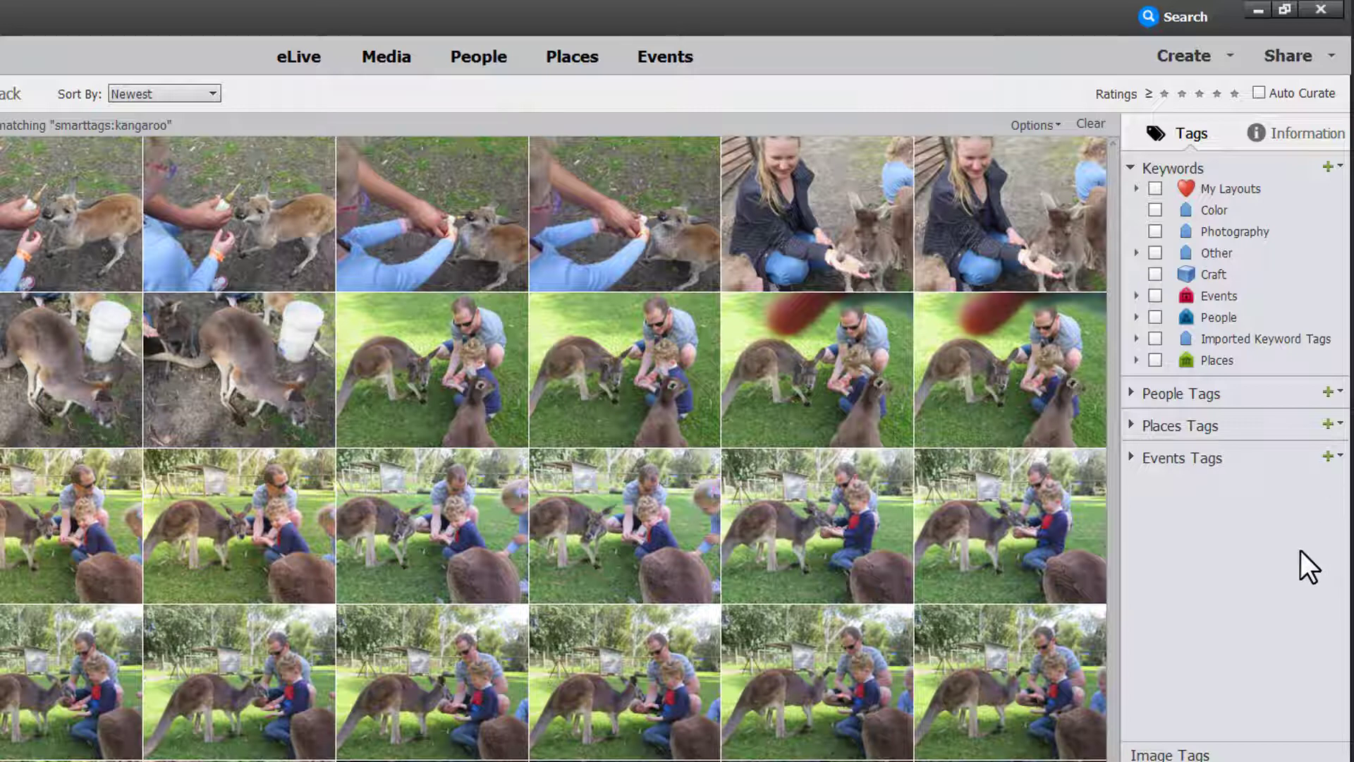